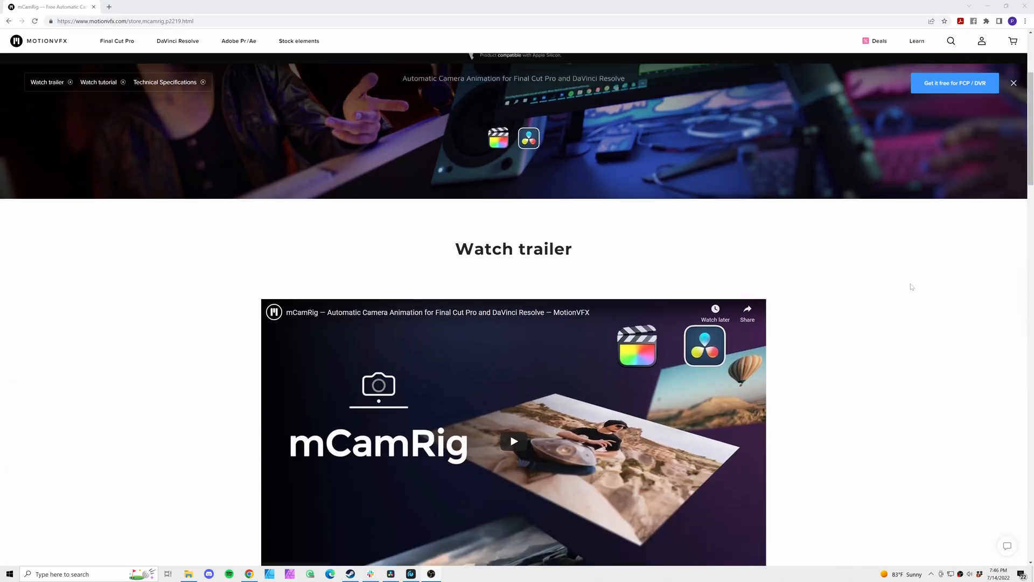
- Reveal mCamRig's Effect Controls showing default sharpen, prism, Gaussian blur and pixelate settings
{"action": "left_click", "coordinate": [513, 441]}
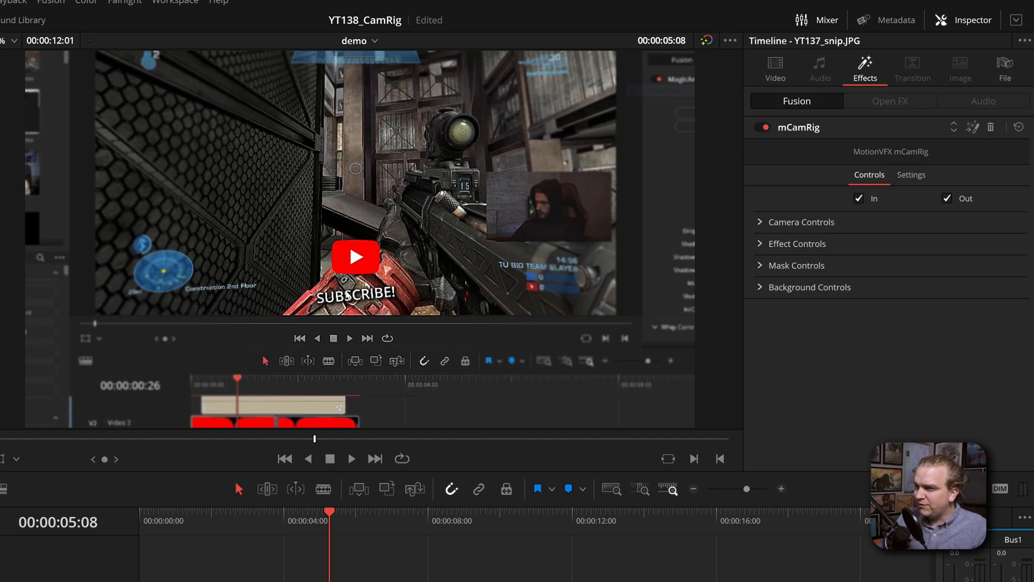
{"action": "mouse_move", "coordinate": [763, 236]}
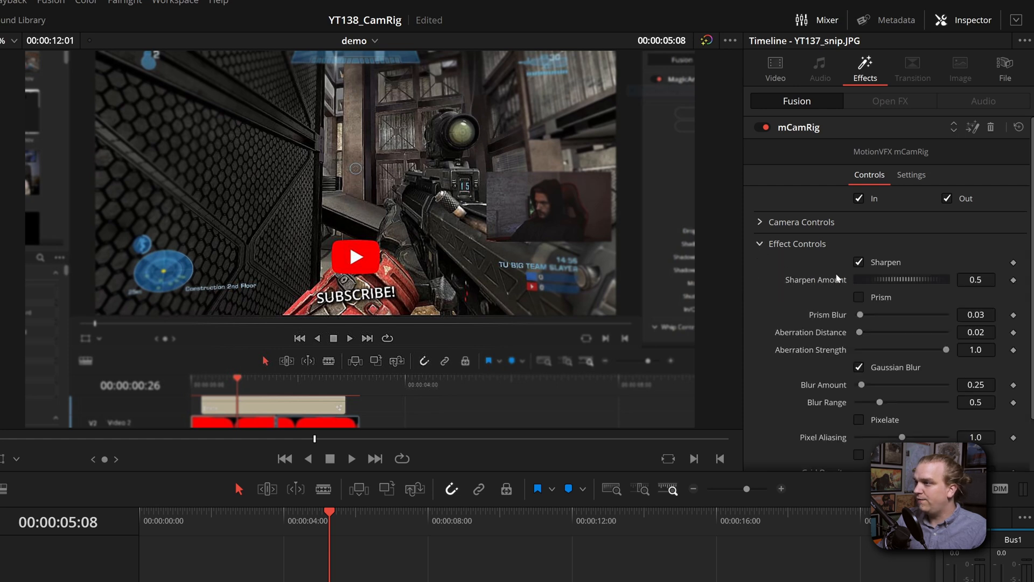
- Reveal Camera Controls and set FoV 0.063, Zoom Pivot 0.006/0.124, Zoom 0.64, Pan -1.25, Tilt 0.89, Roll 0.04
{"action": "left_click", "coordinate": [859, 262]}
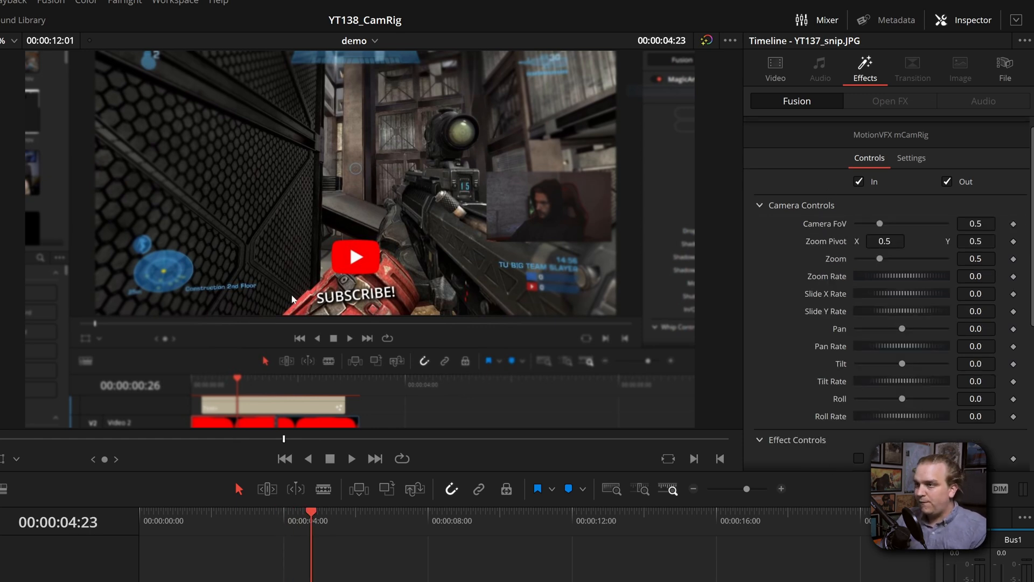
{"action": "mouse_move", "coordinate": [559, 336]}
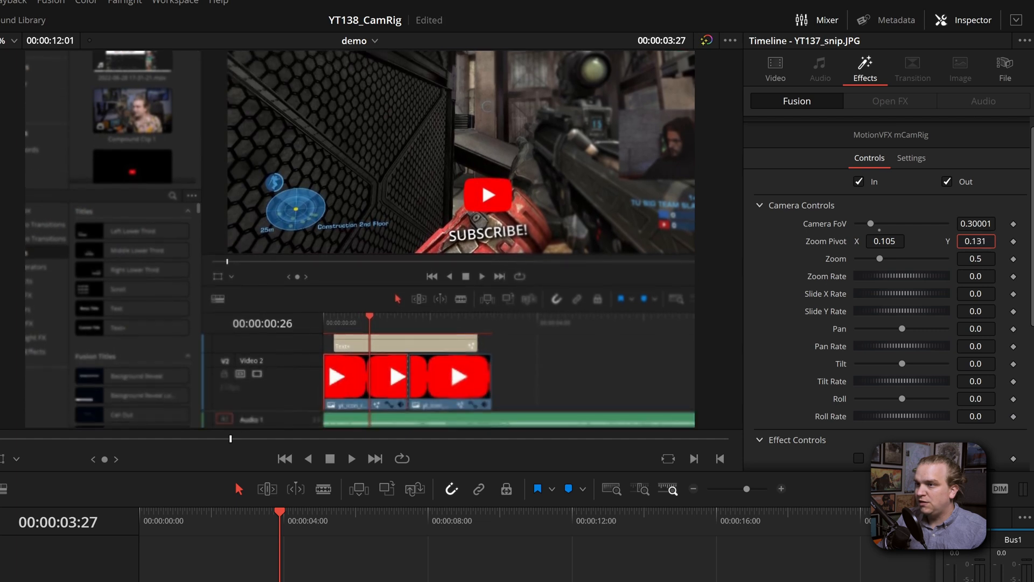
{"action": "scroll", "scroll_direction": "down", "scroll_amount": 3}
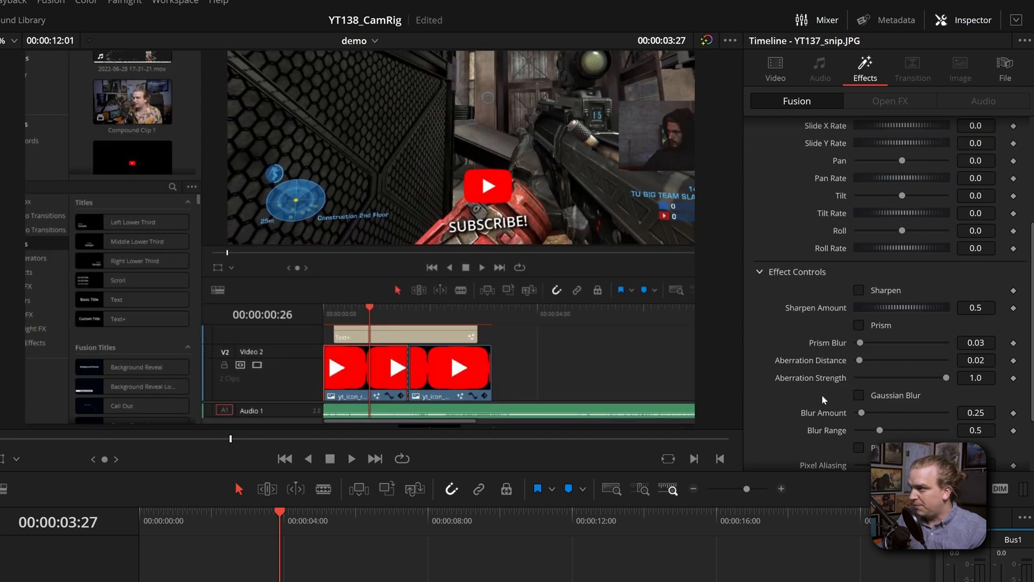
{"action": "scroll", "scroll_direction": "up", "scroll_amount": 3}
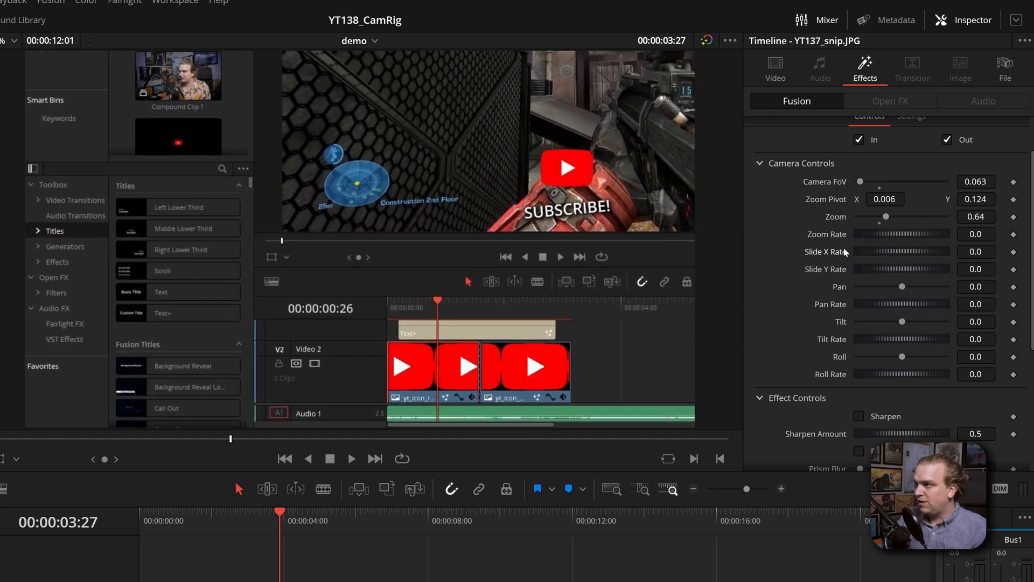
{"action": "mouse_move", "coordinate": [874, 325]}
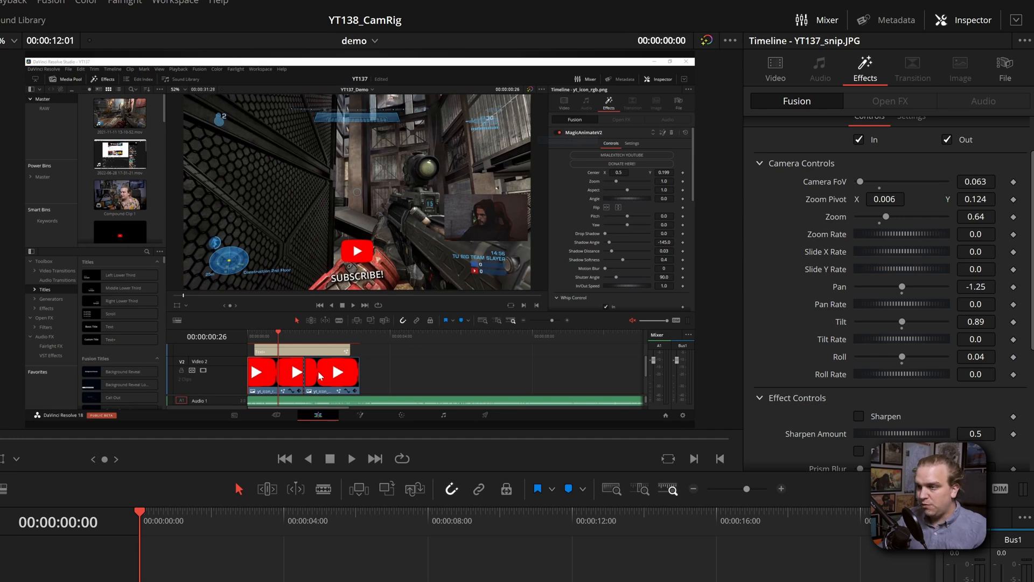
- Play the clip to preview the zoom, slide, pan and roll rate drift, then stop and reset to 0.69 zoom
{"action": "left_click", "coordinate": [351, 459]}
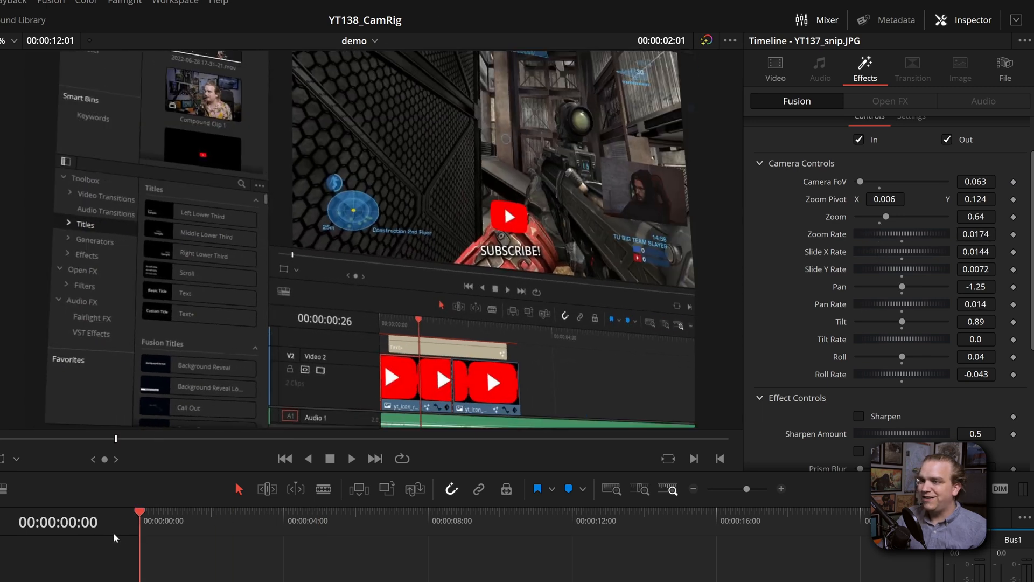
{"action": "left_click", "coordinate": [351, 459]}
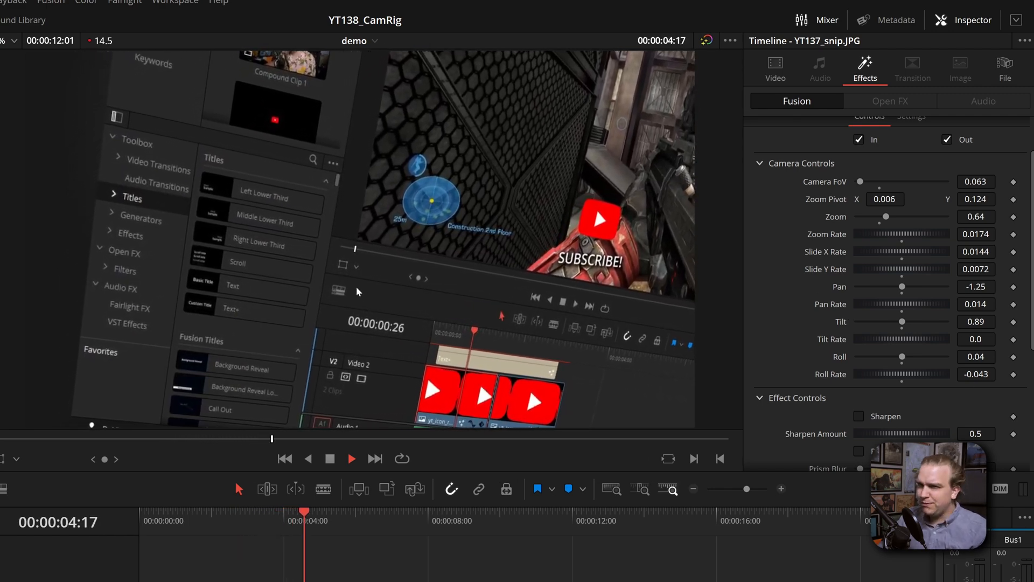
{"action": "left_click", "coordinate": [496, 519]}
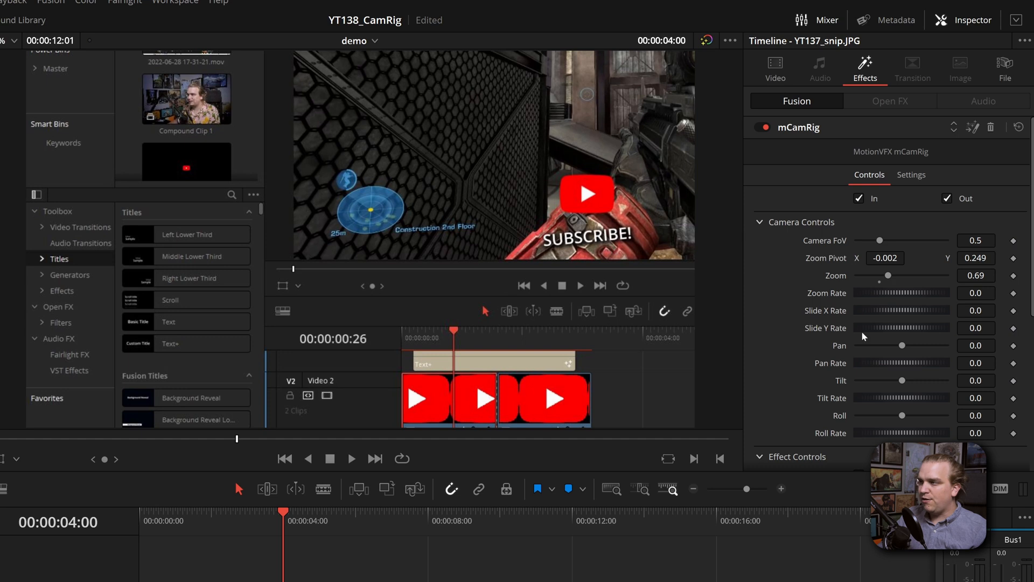
{"action": "mouse_move", "coordinate": [883, 322]}
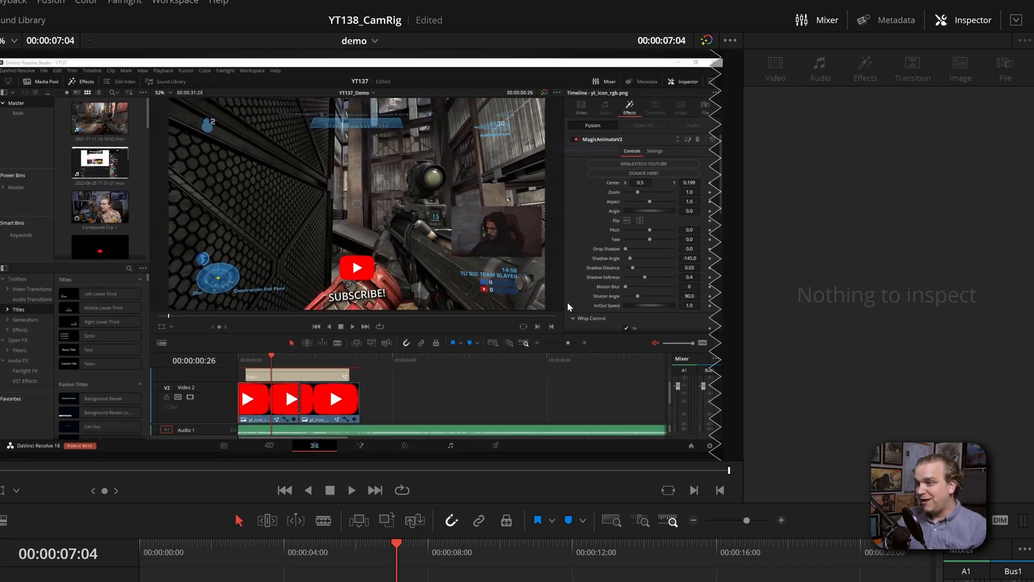
- Reselect the clip for Zoom Pivot Y 0.375, Zoom Rate 0.029, Slide Y Rate 0.0087, Pan -17, Tilt 3.7
{"action": "left_click", "coordinate": [865, 68]}
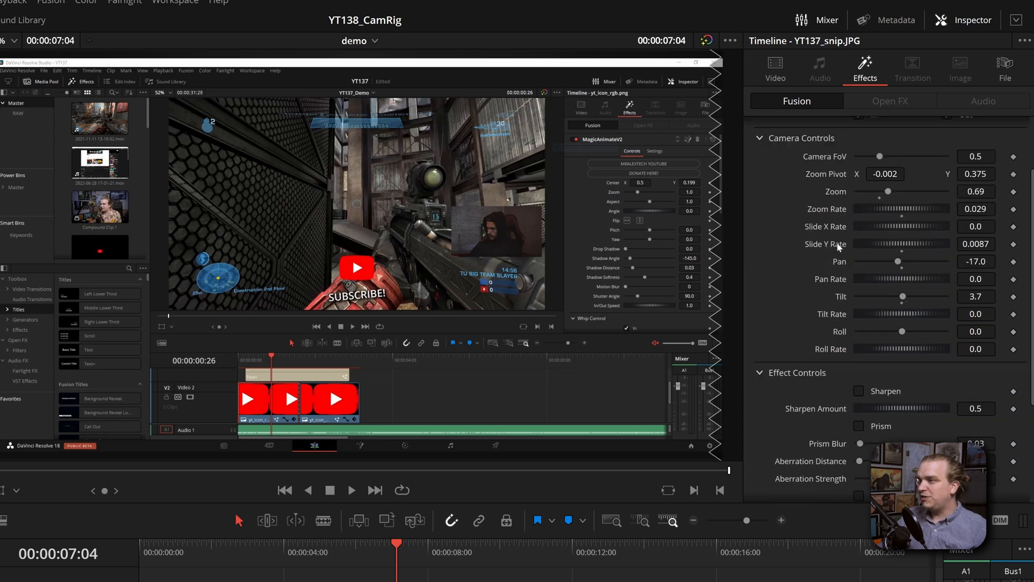
- At about three seconds try Sharpen, Prism, Pixelate and Grid looks, keeping Gaussian Blur at range 0.772
{"action": "left_click", "coordinate": [249, 553]}
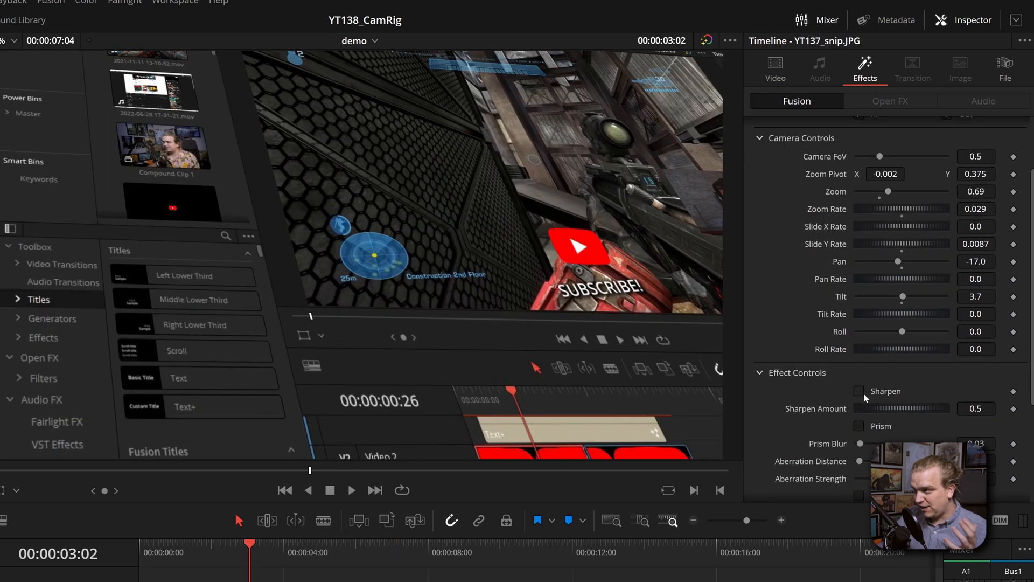
{"action": "left_click", "coordinate": [858, 390]}
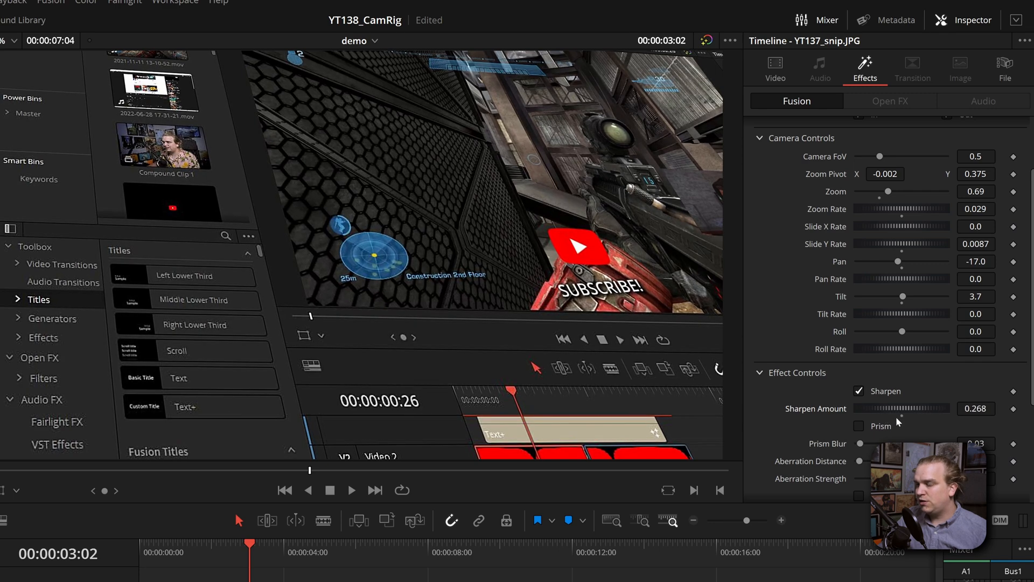
{"action": "left_click", "coordinate": [859, 426]}
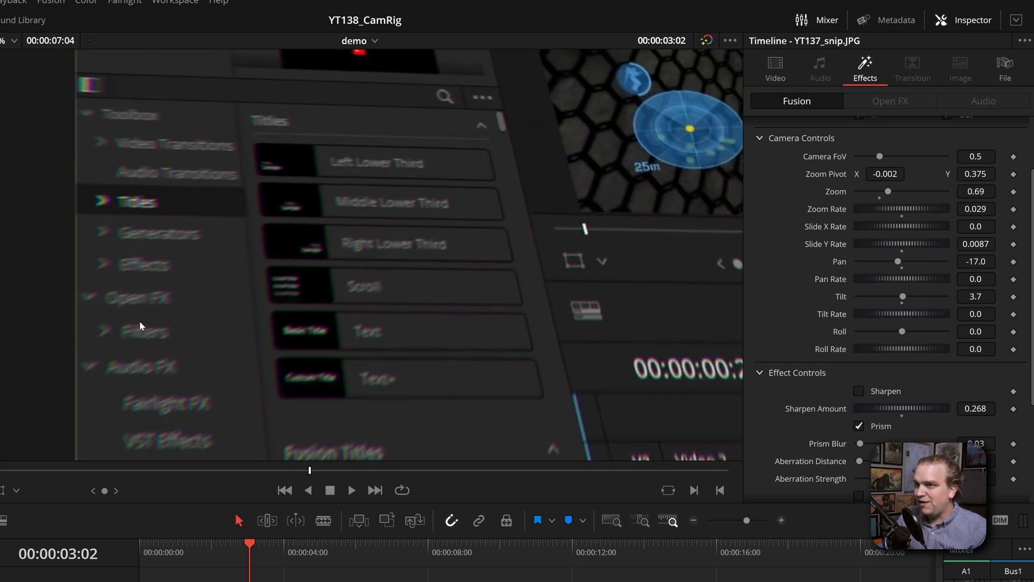
{"action": "mouse_move", "coordinate": [426, 244]}
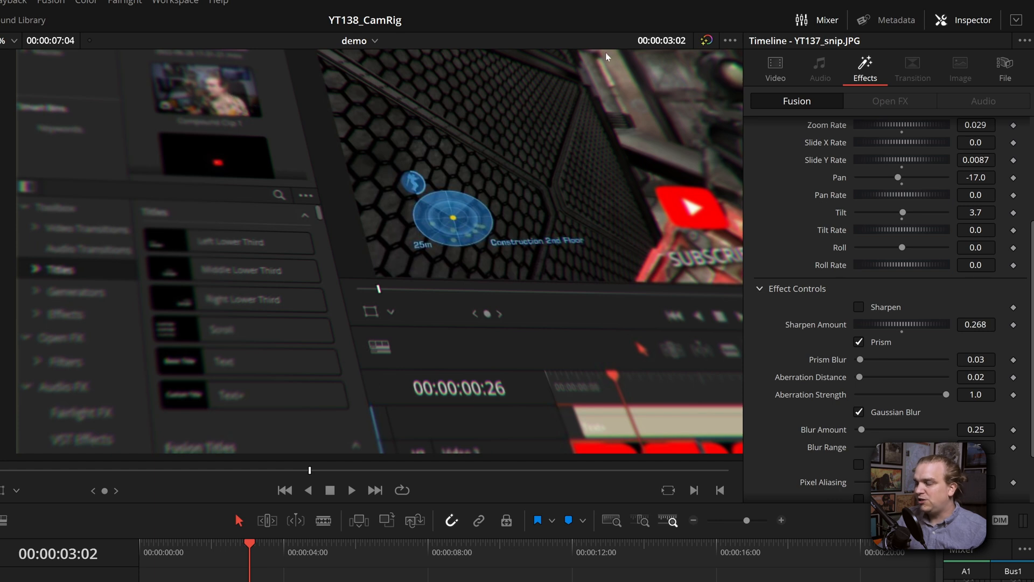
{"action": "mouse_move", "coordinate": [489, 400]}
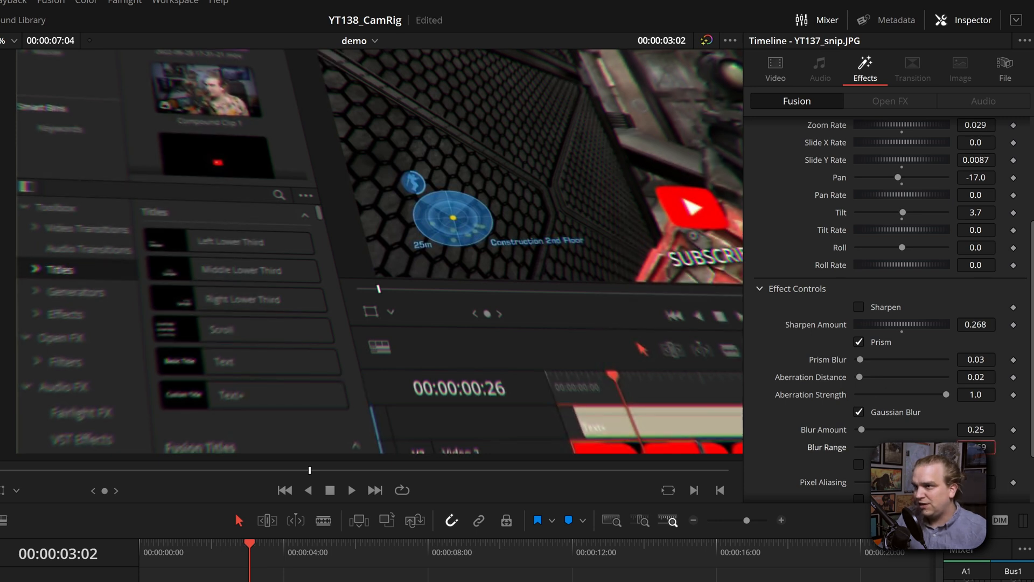
{"action": "left_click", "coordinate": [859, 341]}
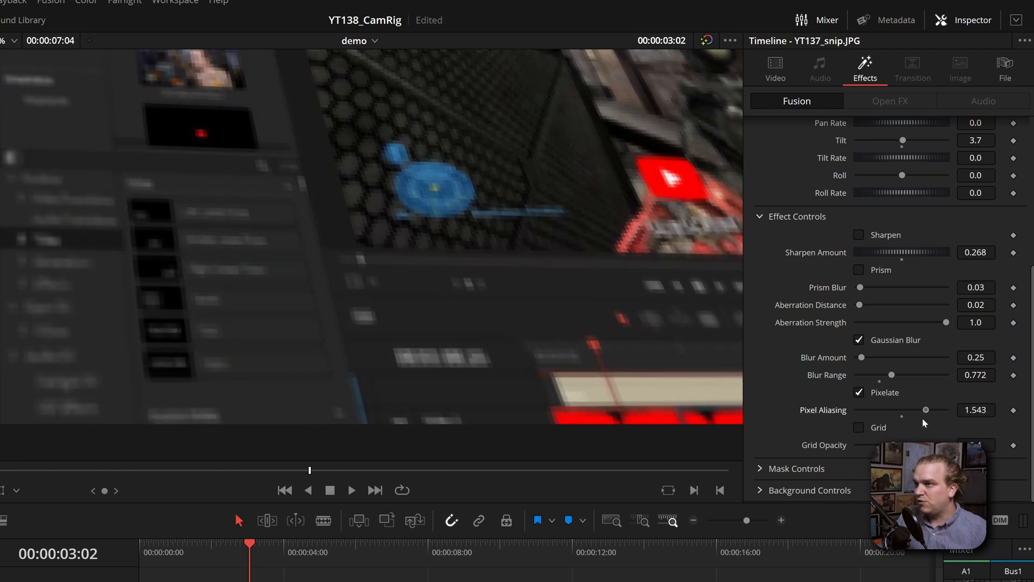
{"action": "left_click", "coordinate": [860, 428]}
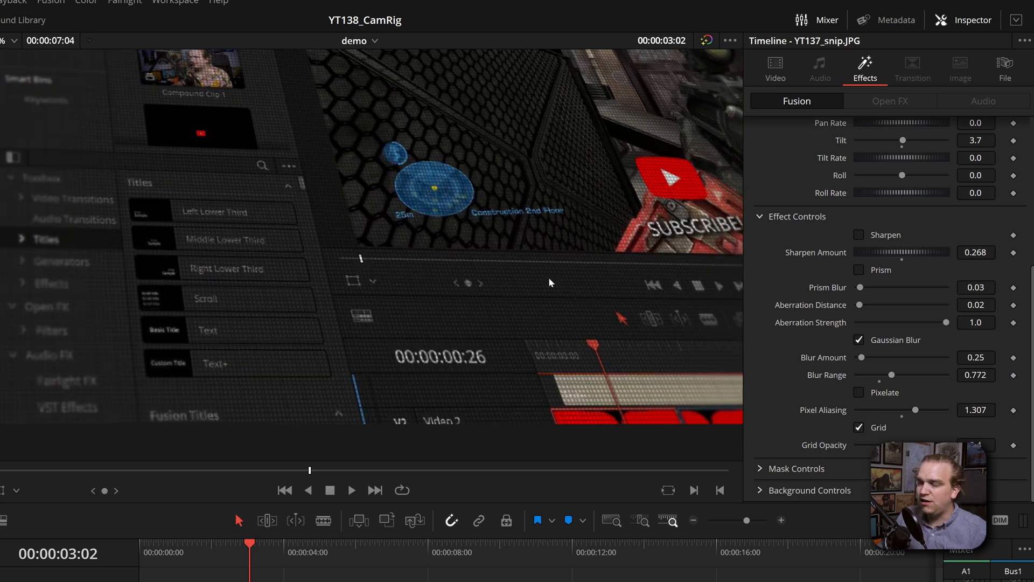
{"action": "mouse_move", "coordinate": [563, 212]}
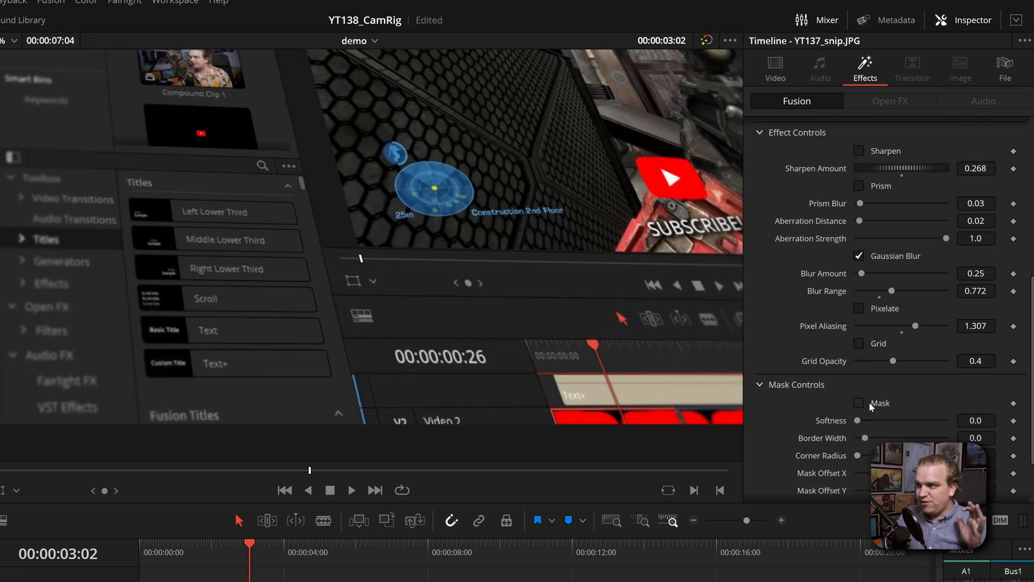
- Enable the mask with border width -0.13 and offset X -0.72, then Pan -25.1 and Tilt 12.5
{"action": "left_click", "coordinate": [858, 403]}
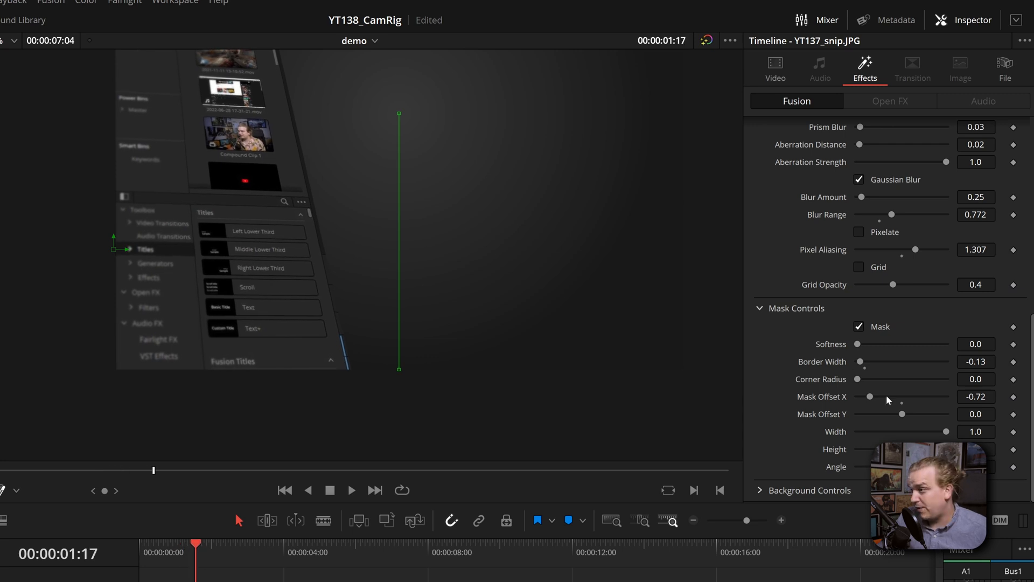
{"action": "mouse_move", "coordinate": [861, 406]}
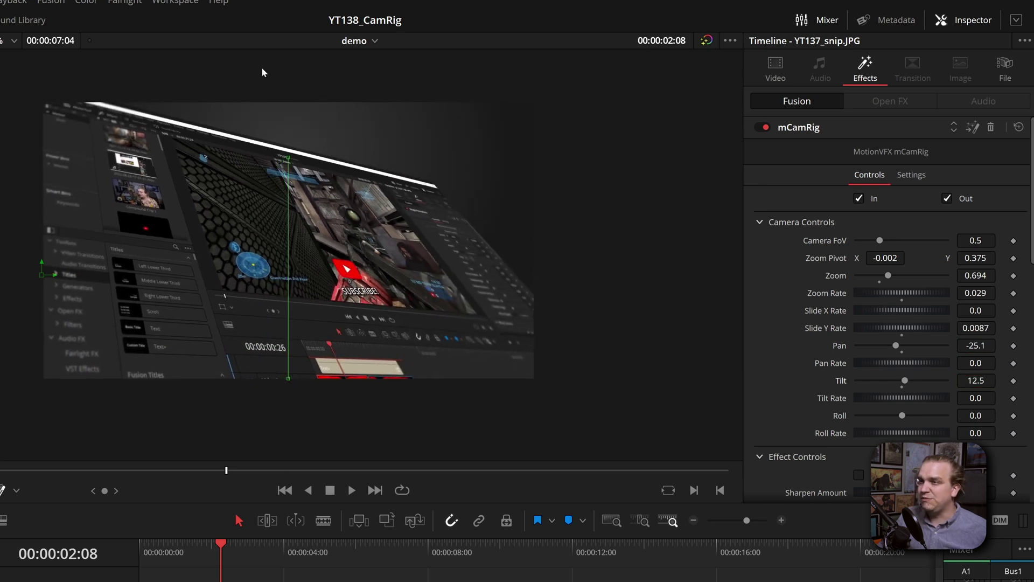
- Switch the background gradient to Cross type in magenta (Red 160.65, Blue 100.47) and preview it
{"action": "scroll", "scroll_direction": "down", "scroll_amount": 3}
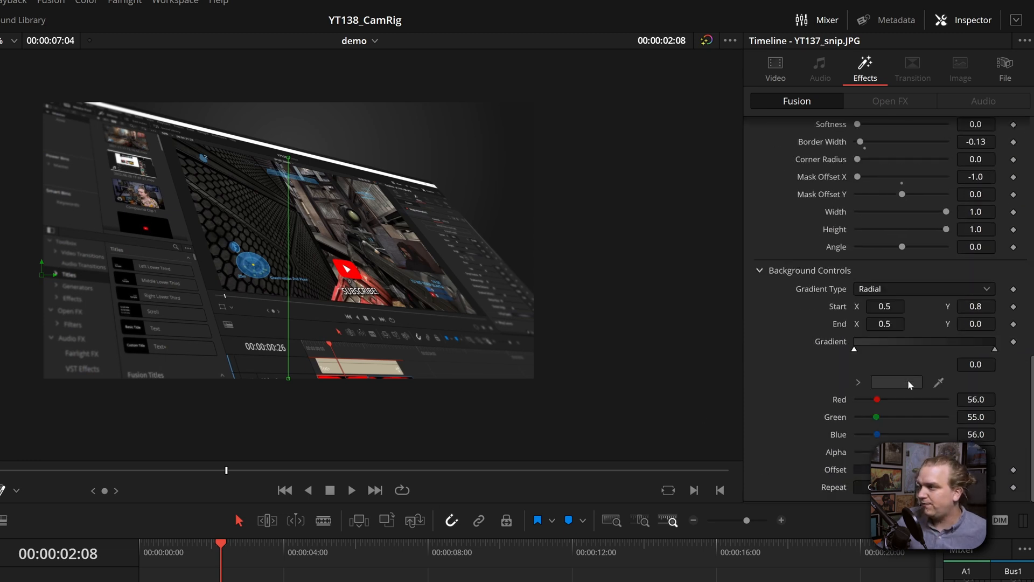
{"action": "left_click", "coordinate": [924, 289]}
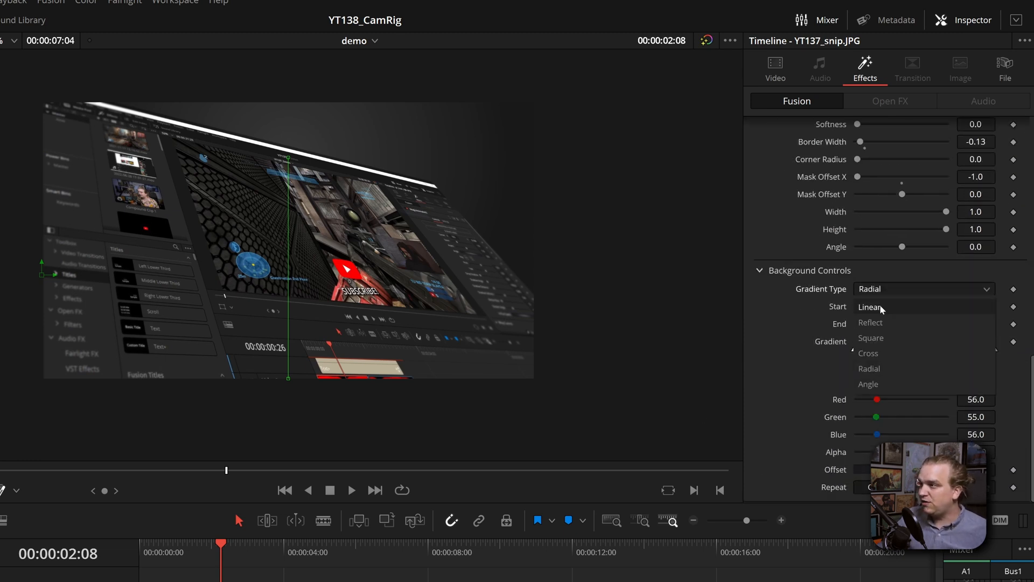
{"action": "left_click", "coordinate": [868, 353]}
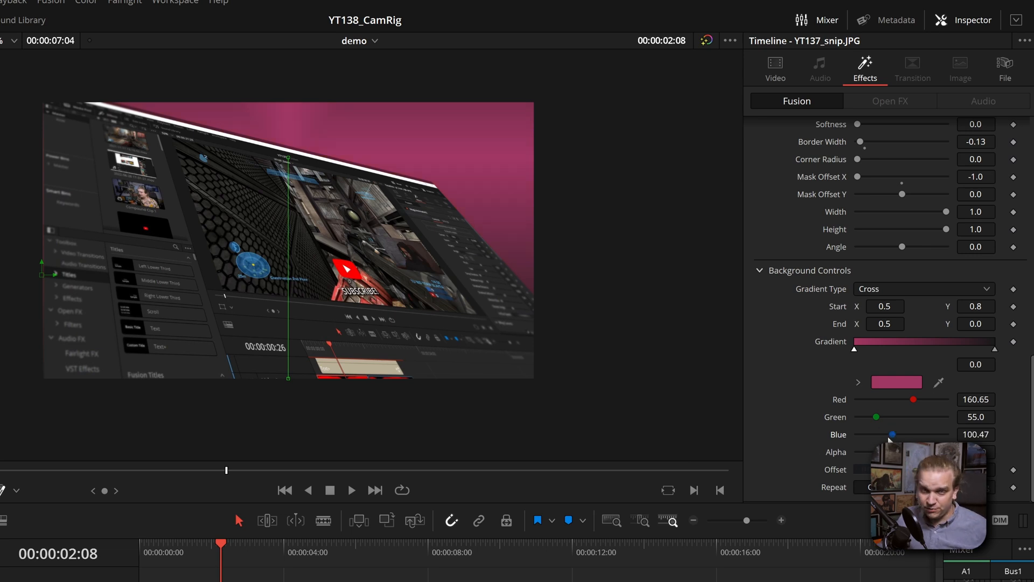
{"action": "left_click", "coordinate": [284, 490]}
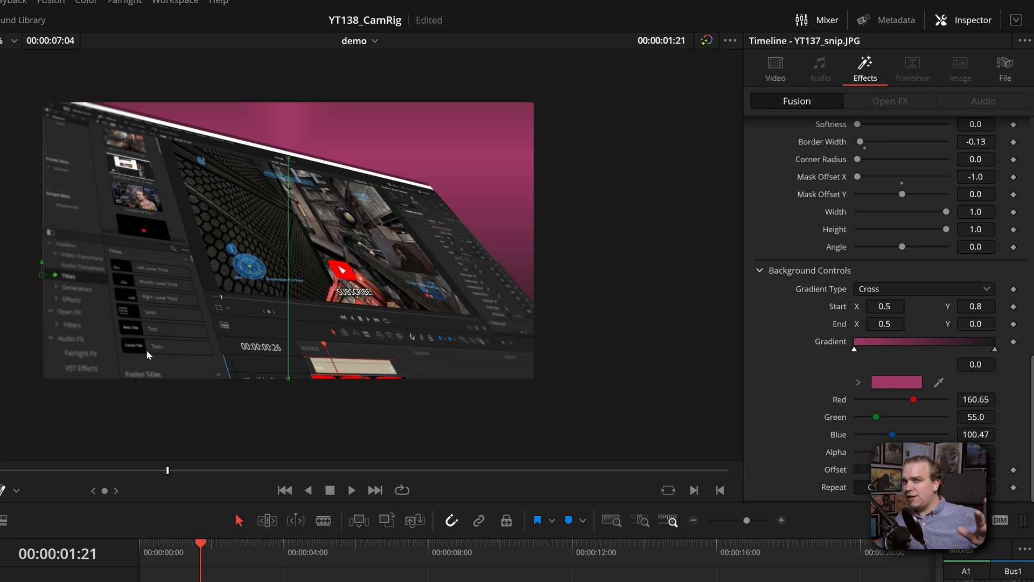
{"action": "mouse_move", "coordinate": [90, 198]}
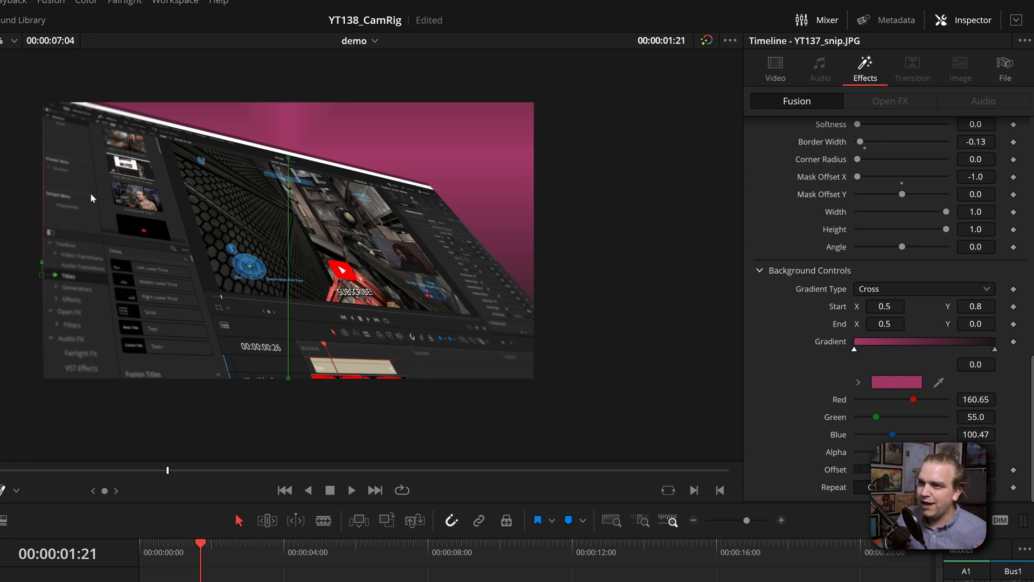